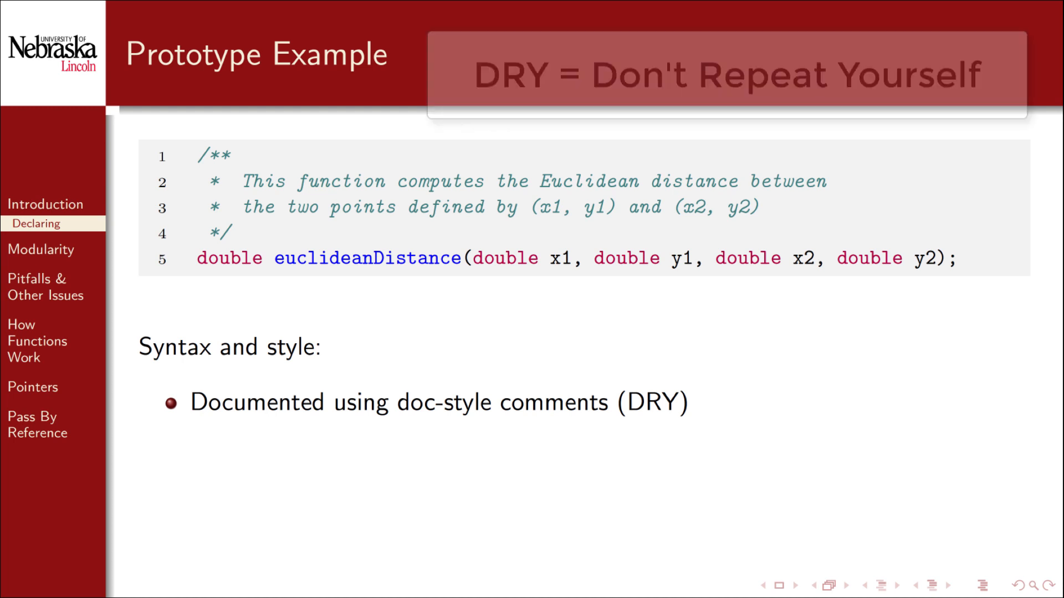
- Advance past the Prototype Example slide in the Beamer presentation
{"action": "key", "text": "Right"}
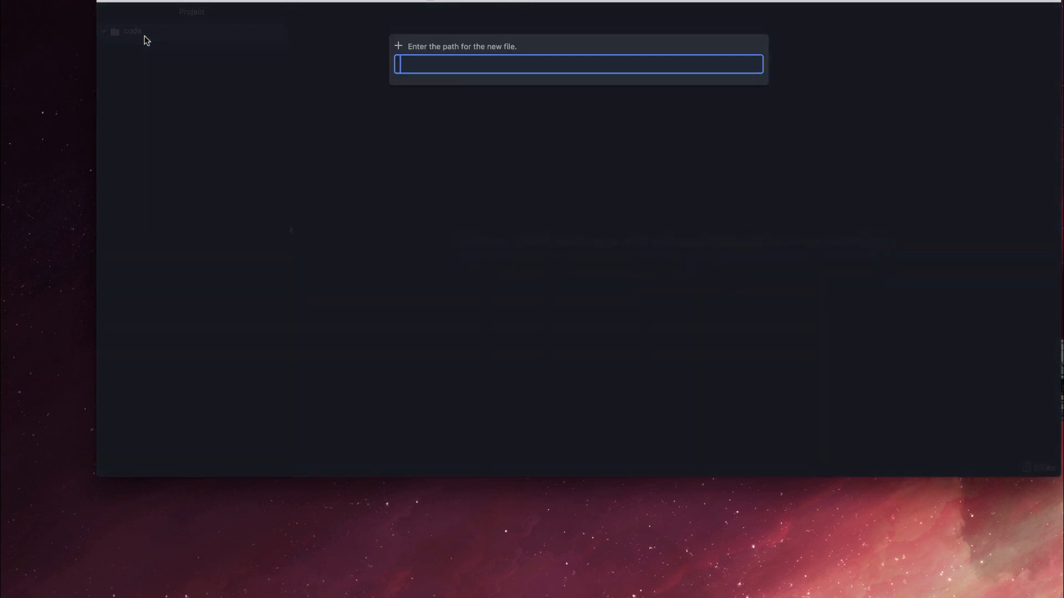
- Create distance.c and declare double coordinates x1, y1, x2, y2 in main
{"action": "type", "text": "distance."}
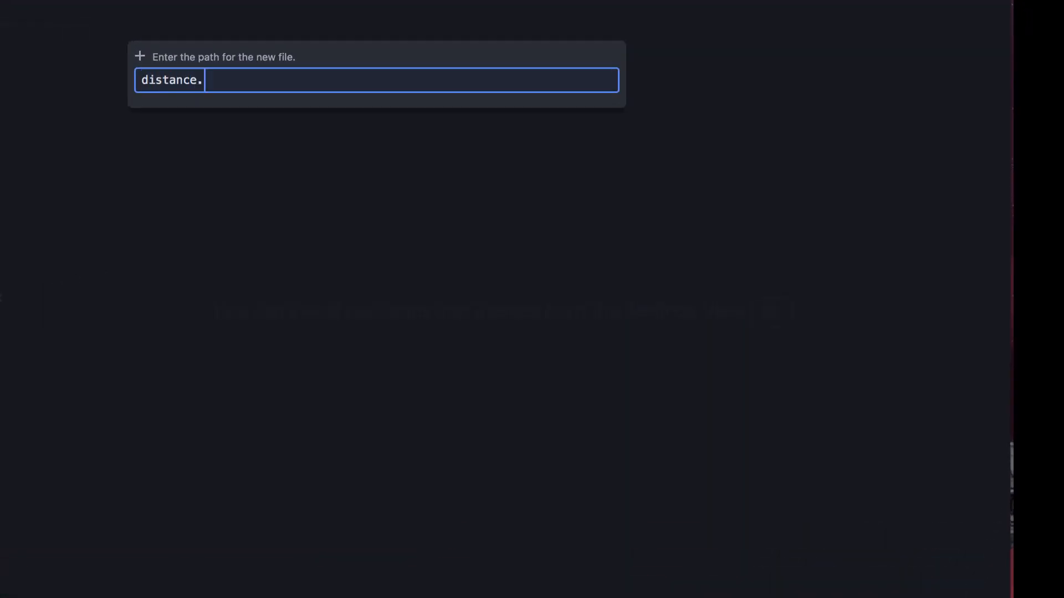
{"action": "key", "text": "Enter"}
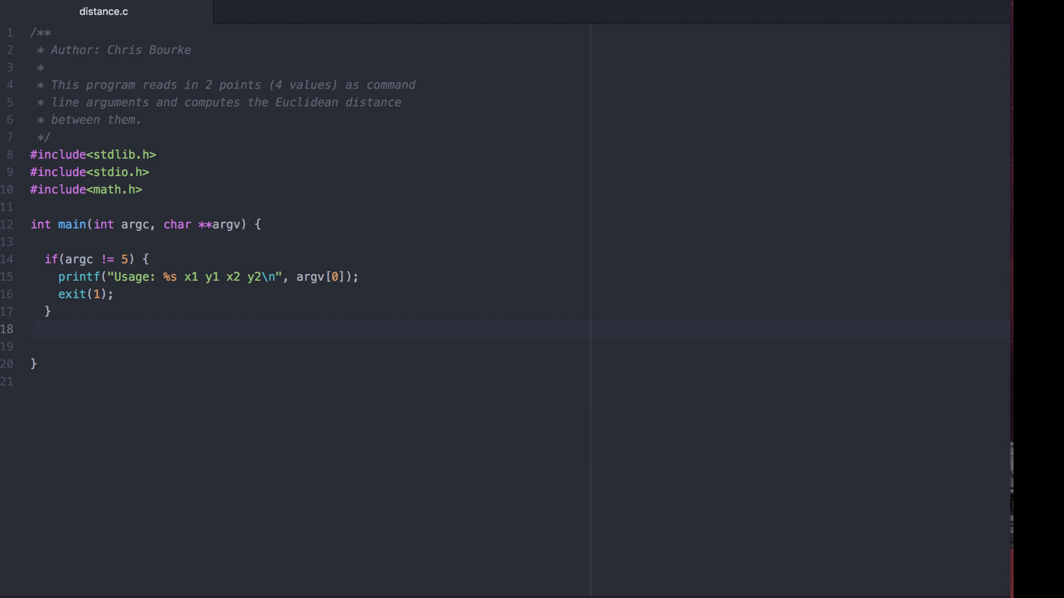
{"action": "type", "text": "double x1, y1, x2, y2;"}
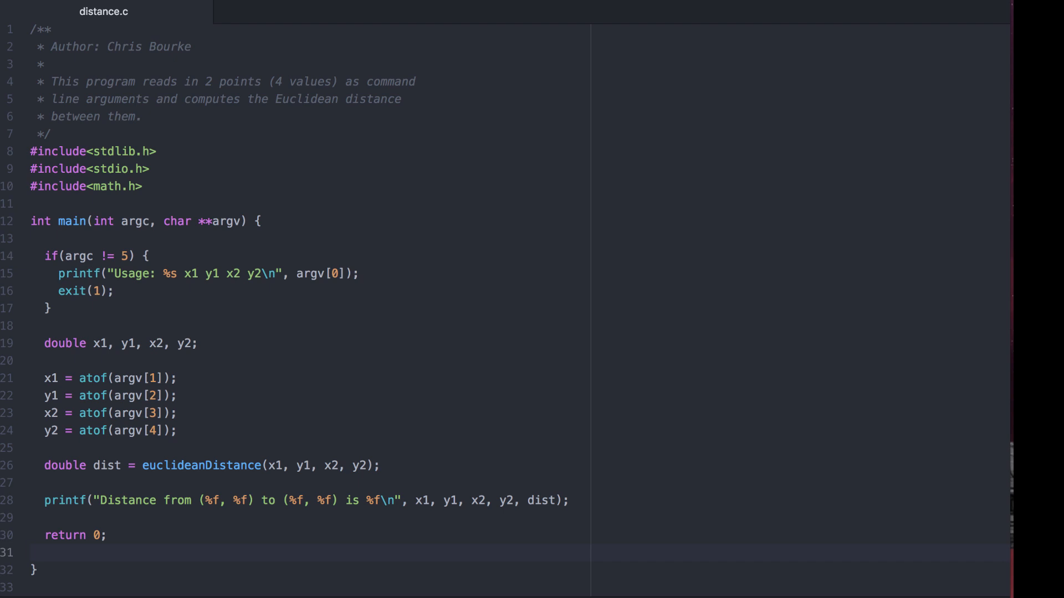
{"action": "mouse_move", "coordinate": [263, 311]}
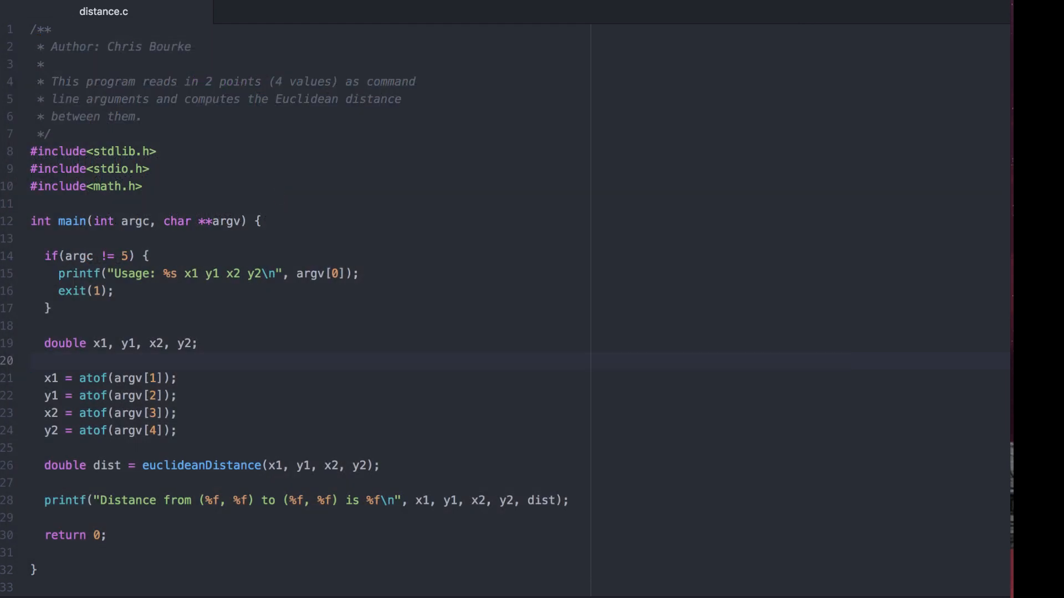
{"action": "mouse_move", "coordinate": [254, 180]}
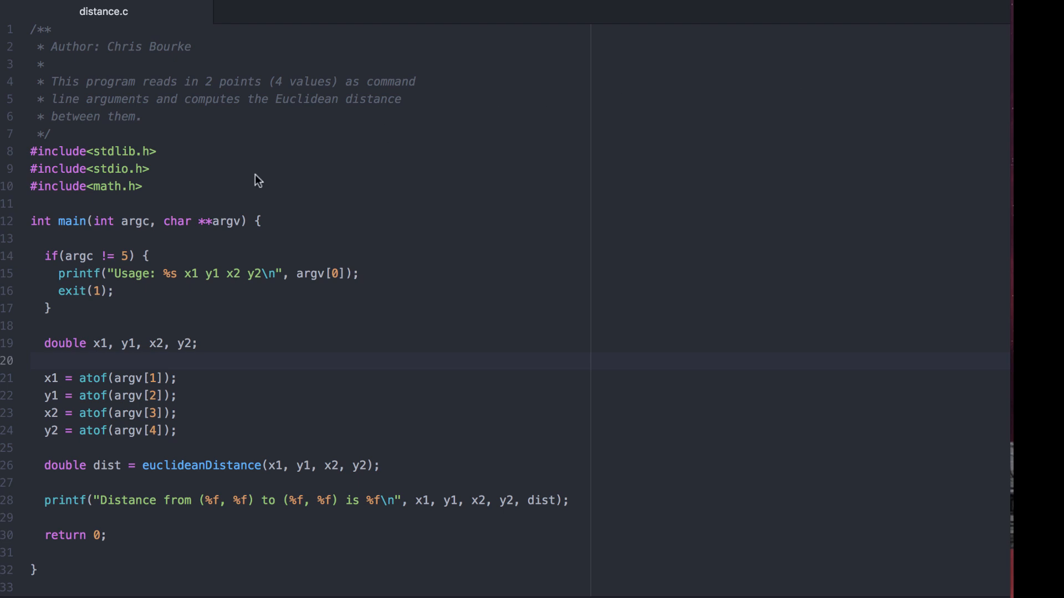
- Start a /** doc comment for the euclideanDistance prototype above main
{"action": "type", "text": "/**"}
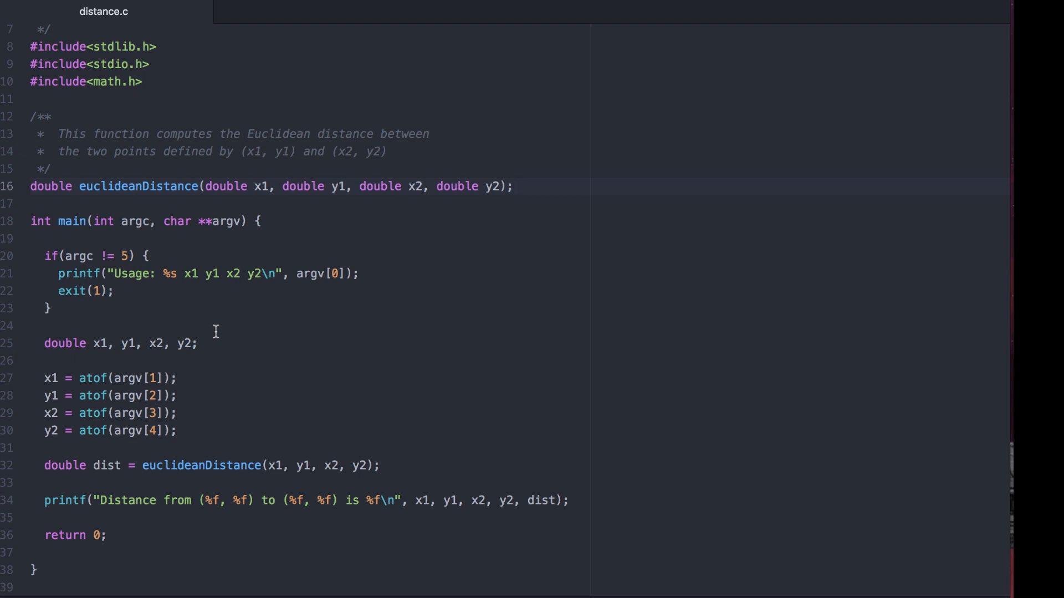
{"action": "left_click", "coordinate": [514, 186]}
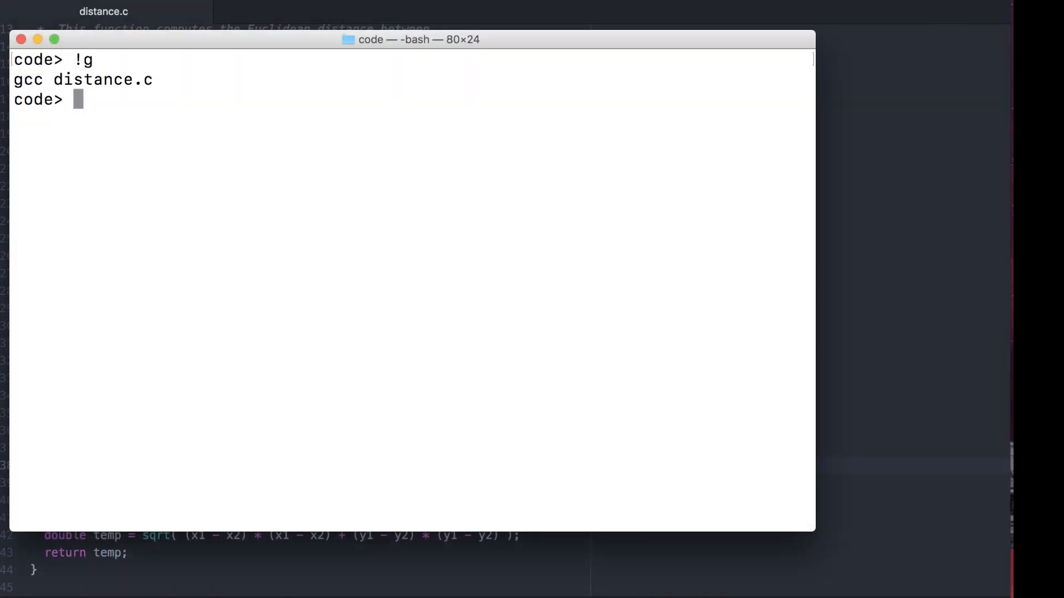
- Run the compiled program as ./a.out 0 0 2 2 in Terminal
{"action": "type", "text": "./a.out"}
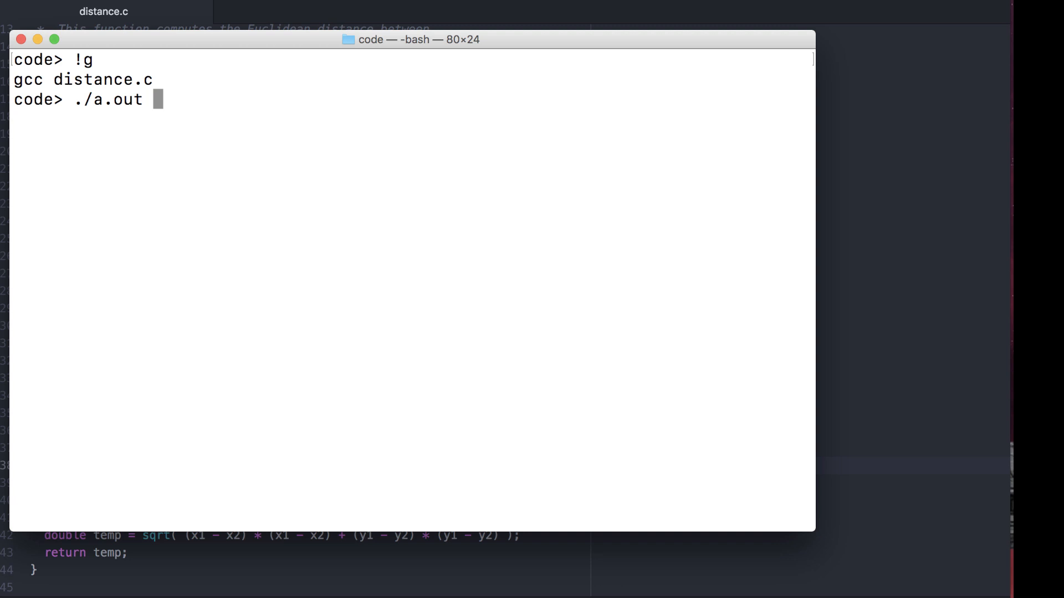
{"action": "type", "text": "0 0 2 2"}
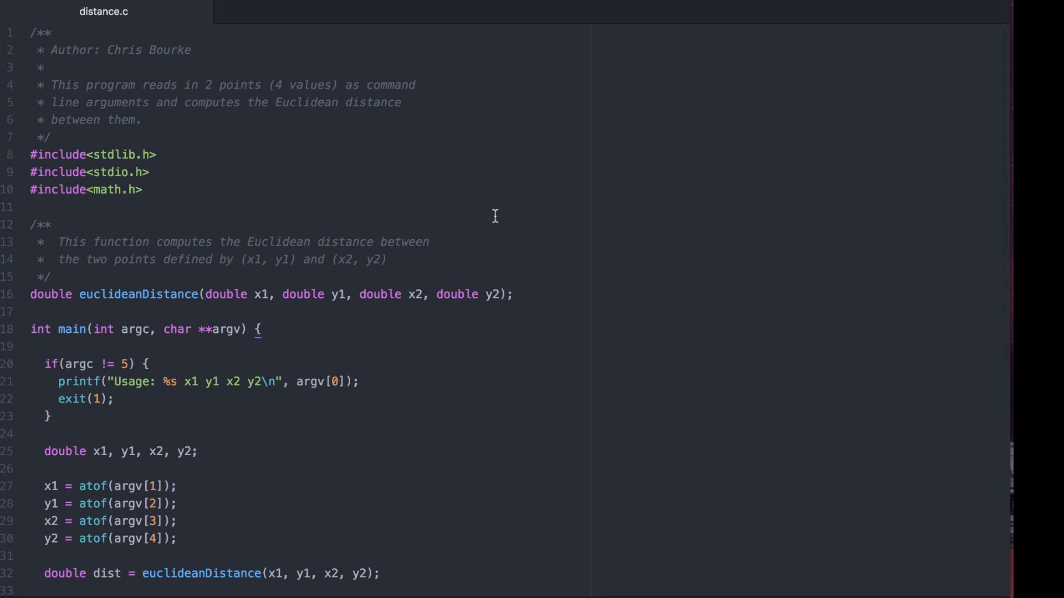
{"action": "scroll", "scroll_direction": "down", "scroll_amount": 3}
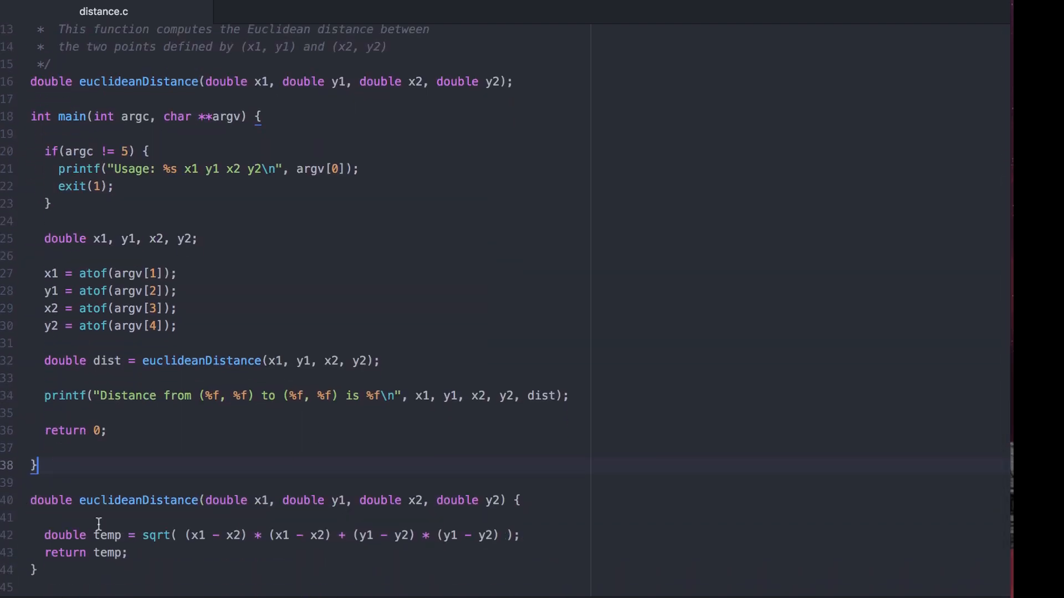
{"action": "double_click", "coordinate": [109, 535]}
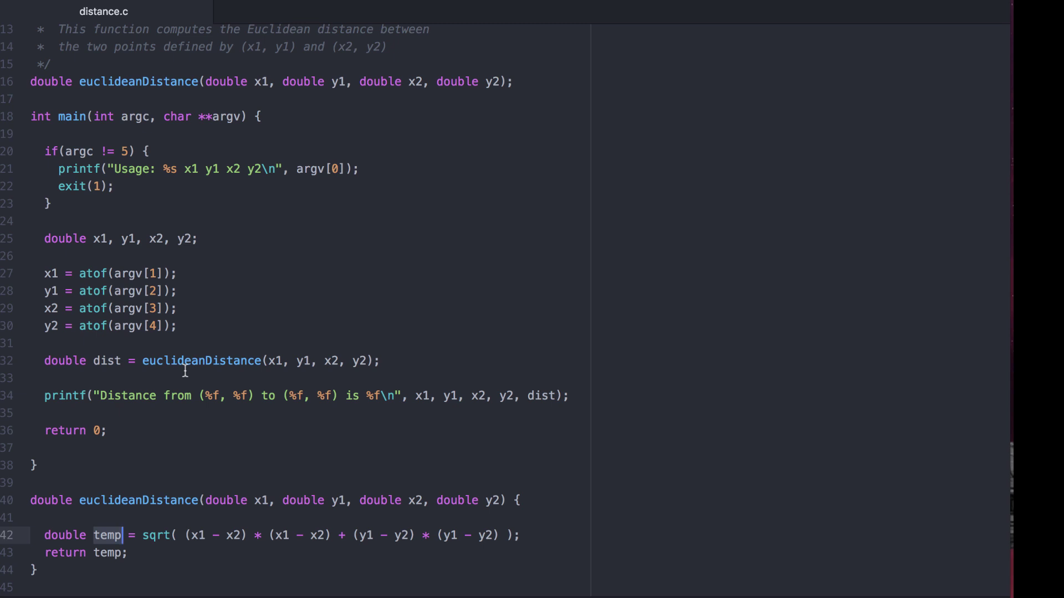
{"action": "left_click", "coordinate": [184, 378]}
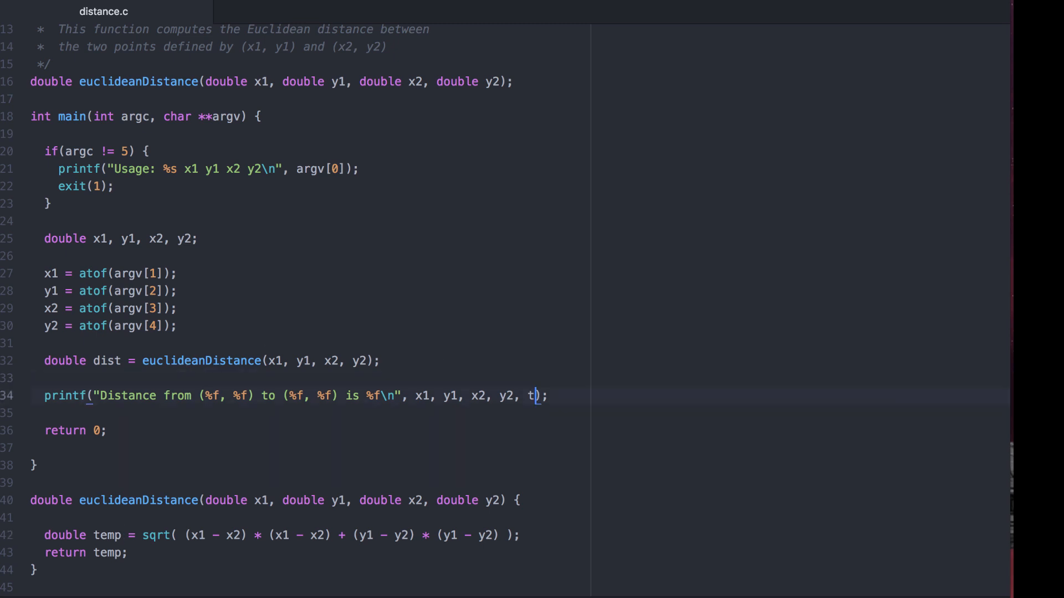
{"action": "type", "text": "emp"}
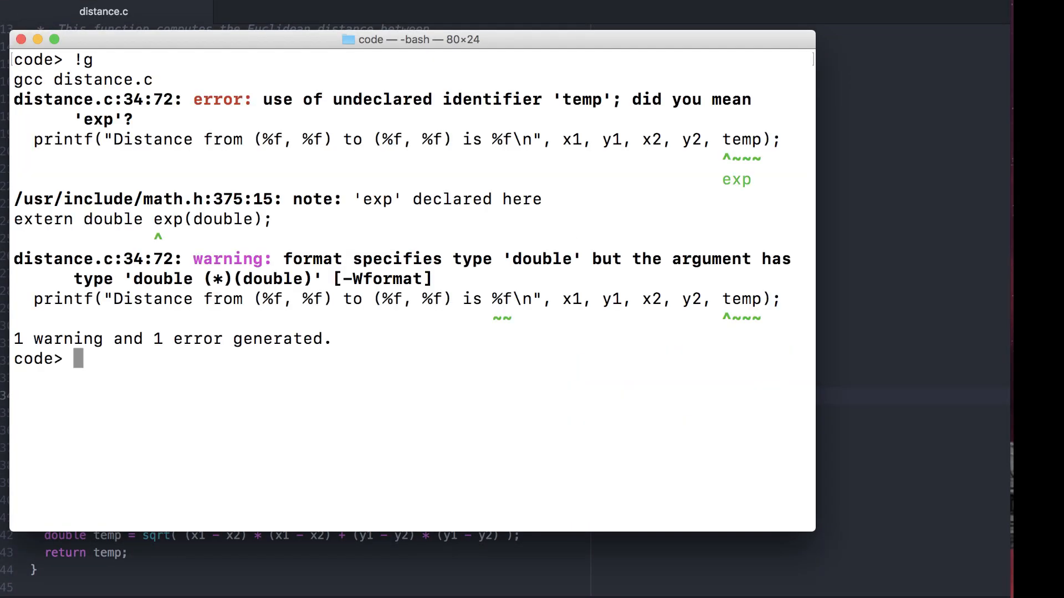
{"action": "mouse_move", "coordinate": [357, 558]}
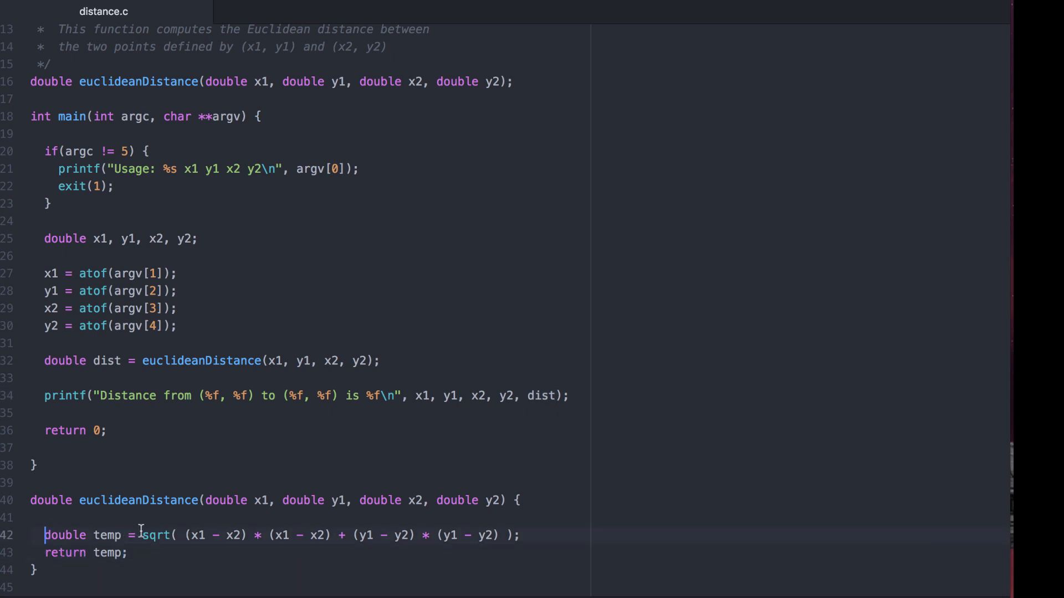
- Return the sqrt expression directly in euclideanDistance, then rerun ./a.out 0 0
{"action": "type", "text": "return"}
{"action": "type", "text": "!g"}
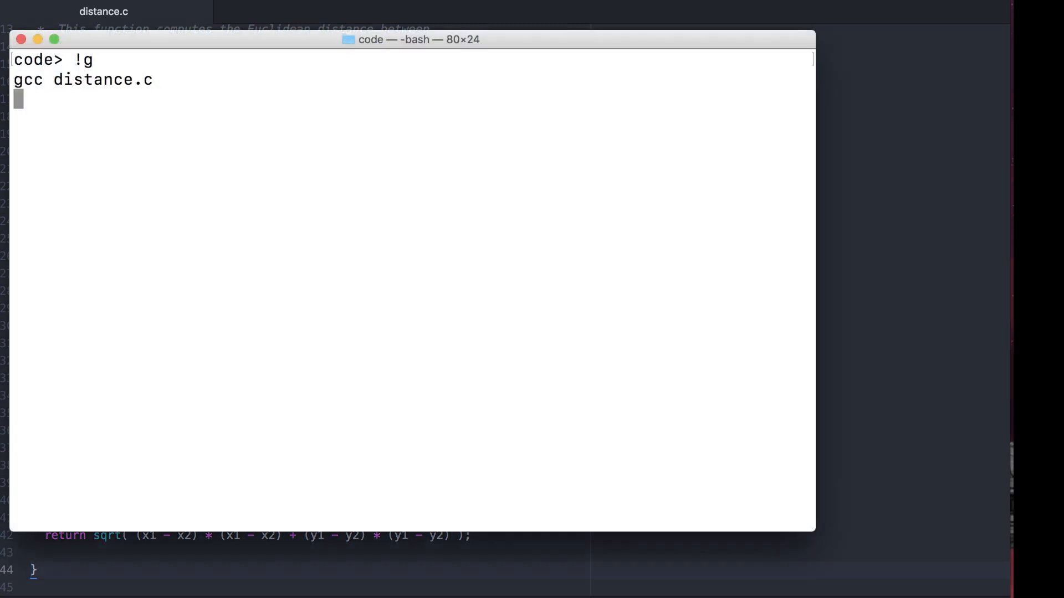
{"action": "type", "text": "./a.out 0 0"}
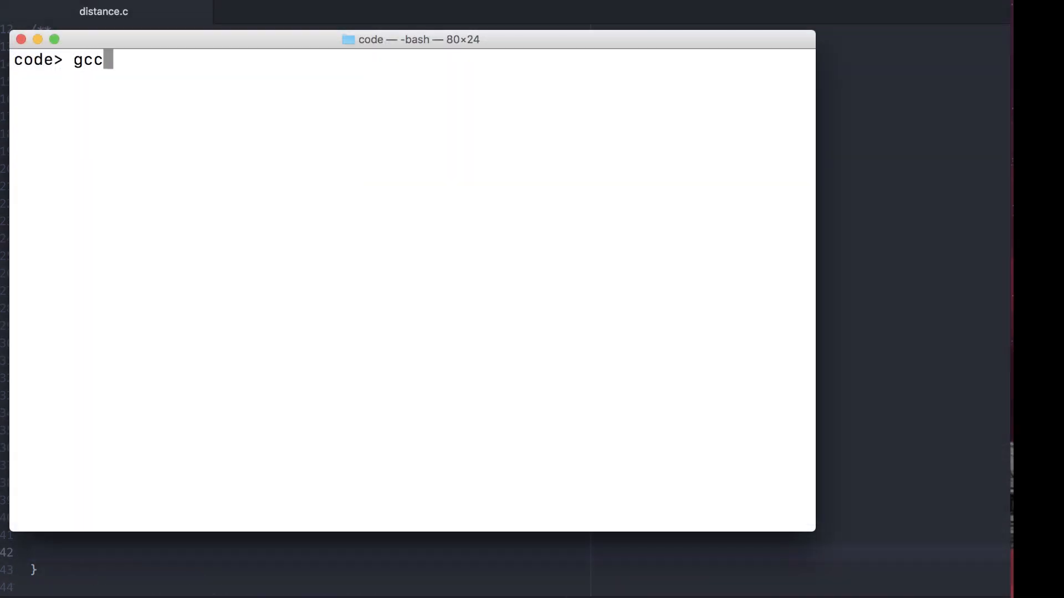
- Compile with gcc -w distance.c and run ./a.out 0 0 2 2, which prints 0.000000
{"action": "type", "text": "-w distance.c"}
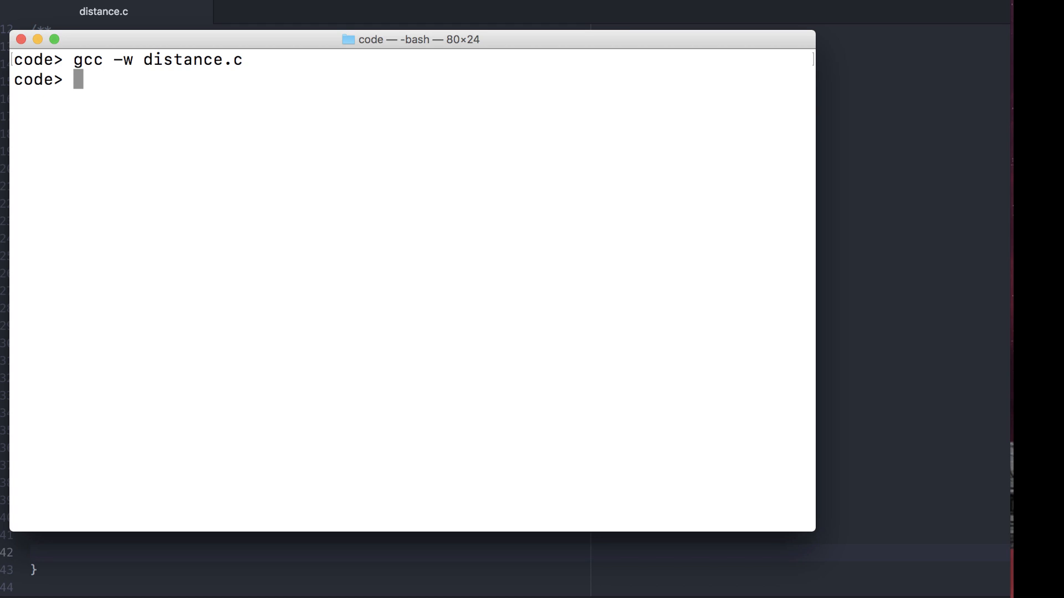
{"action": "type", "text": "./a.out 0 0 2 2"}
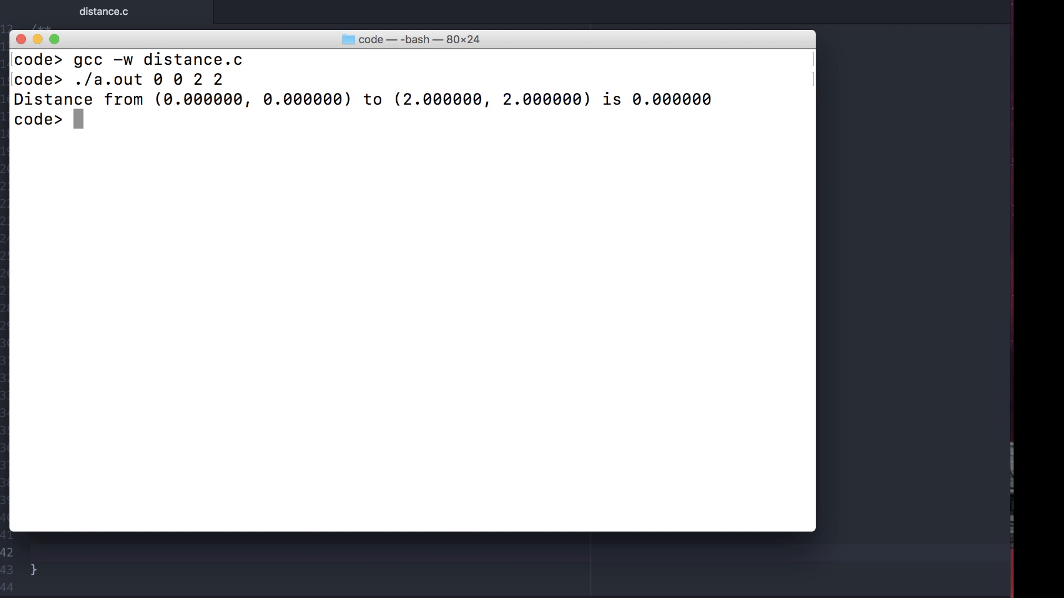
- Recompile with gcc -Wall to reveal the missing return, then return the sqrt distance expression
{"action": "type", "text": "g"}
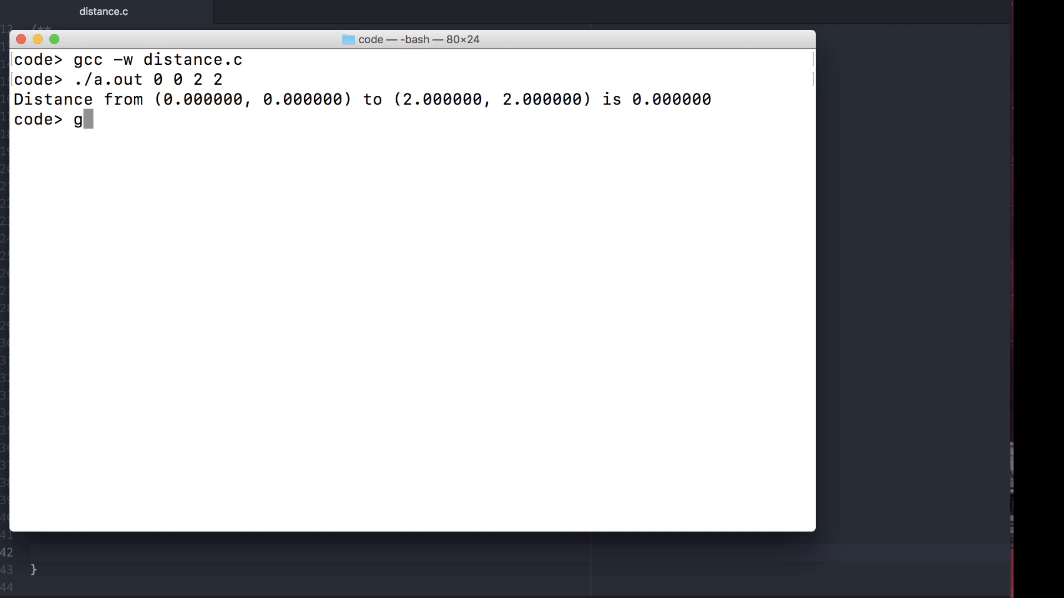
{"action": "type", "text": "cc -Wall distance.c"}
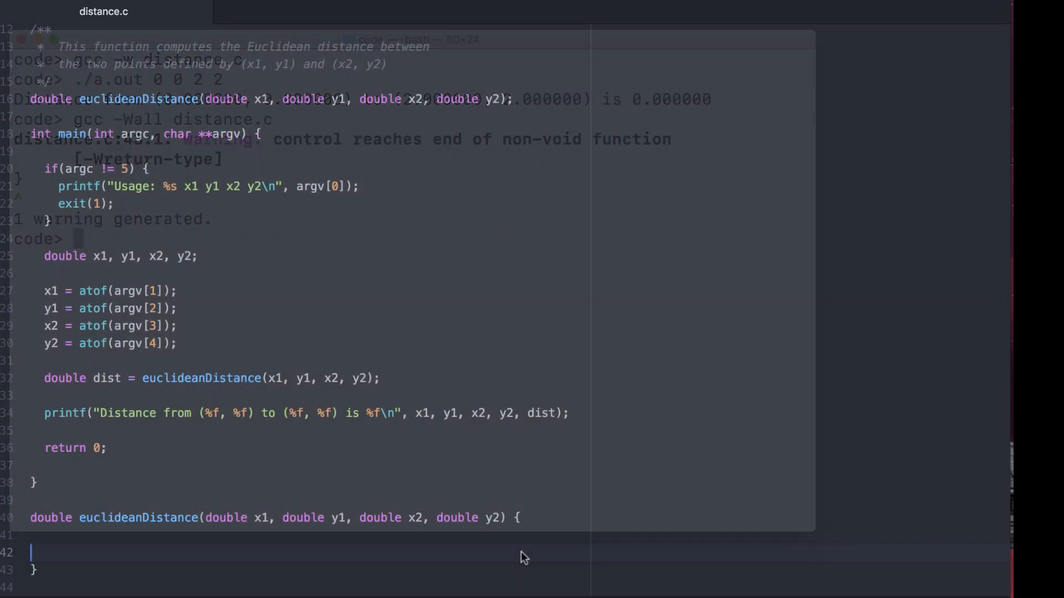
{"action": "type", "text": "return sqrt( (x1 - x2) * (x1 - x2) + (y1 - y2) * (y1 - y2) );"}
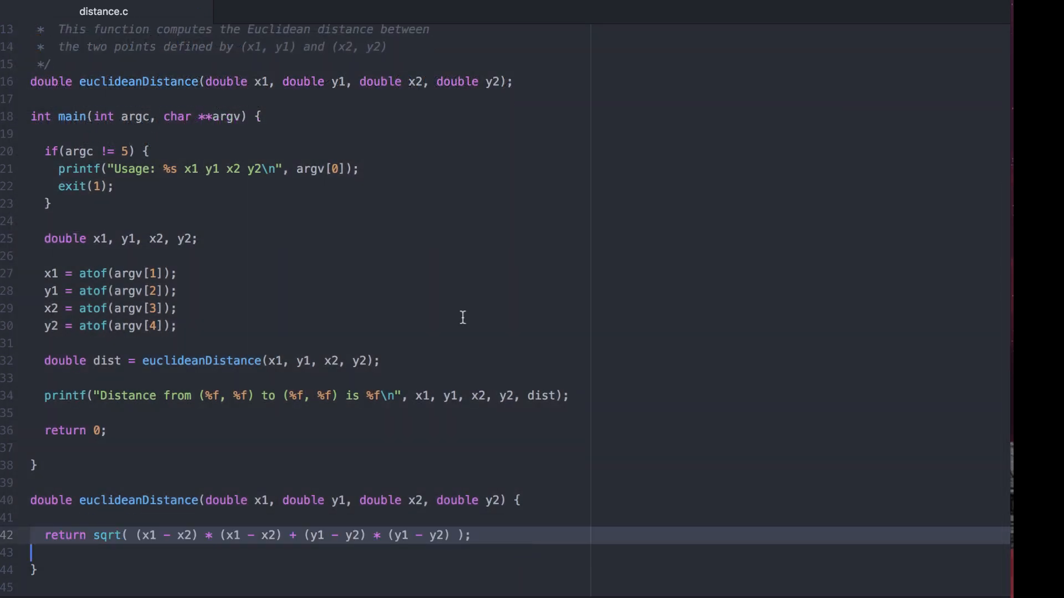